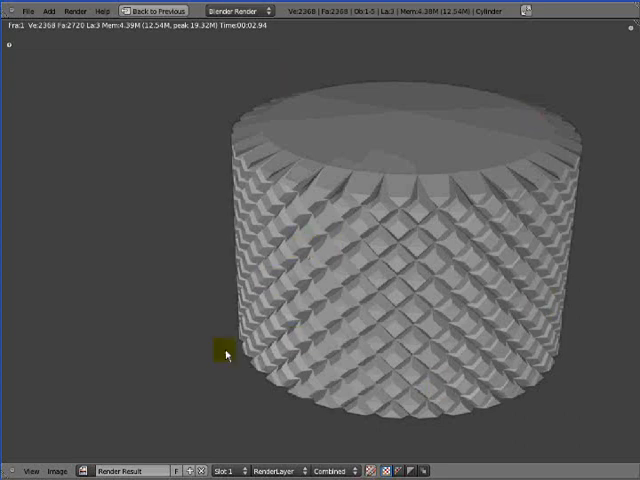
Return from the render view to the 3D scene with the knurled cylinder.
click(98, 11)
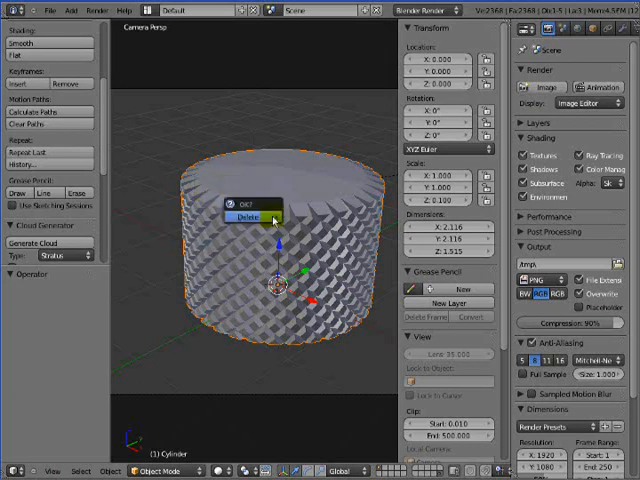
Delete the old knurled cylinder and add a new cylinder mesh with Cap Ends off.
click(249, 216)
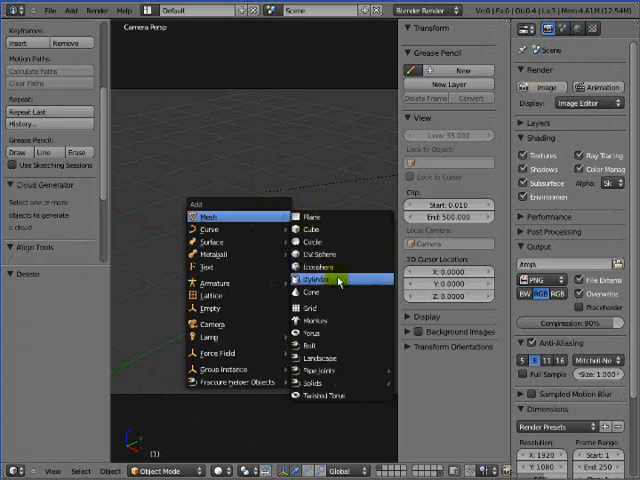
click(313, 279)
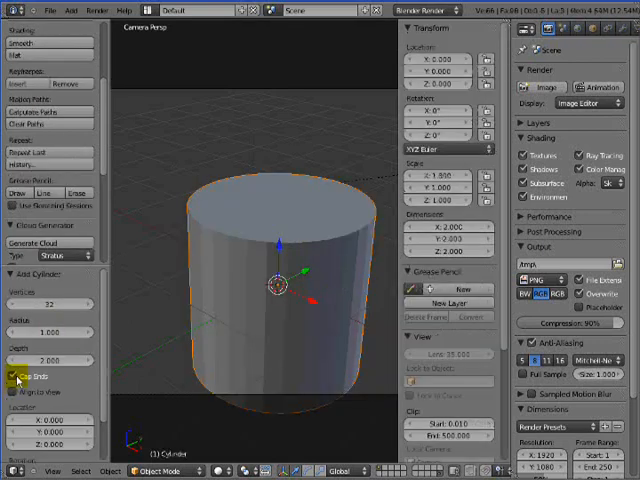
click(17, 374)
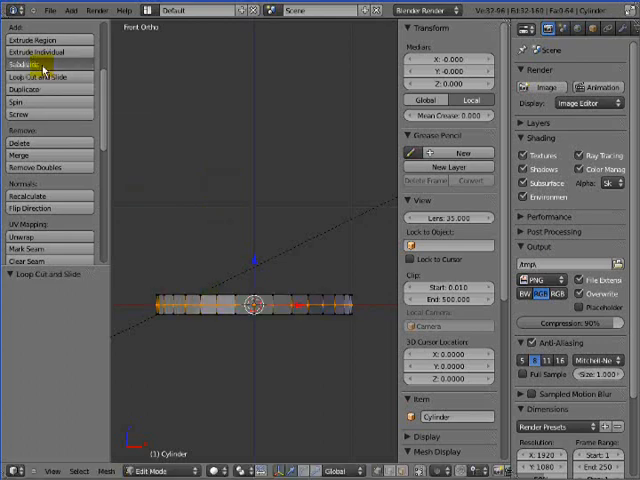
Subdivide the flat band and delete the checkered selection of faces.
click(32, 63)
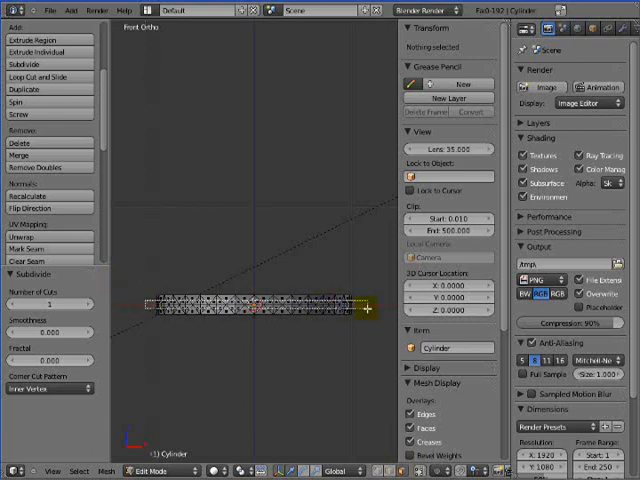
key(a)
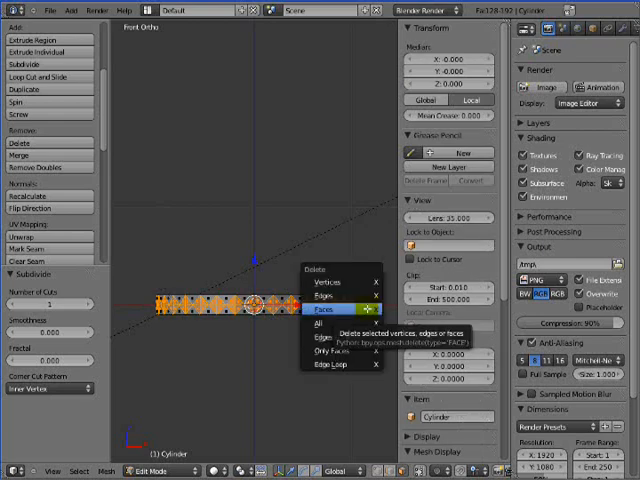
click(325, 318)
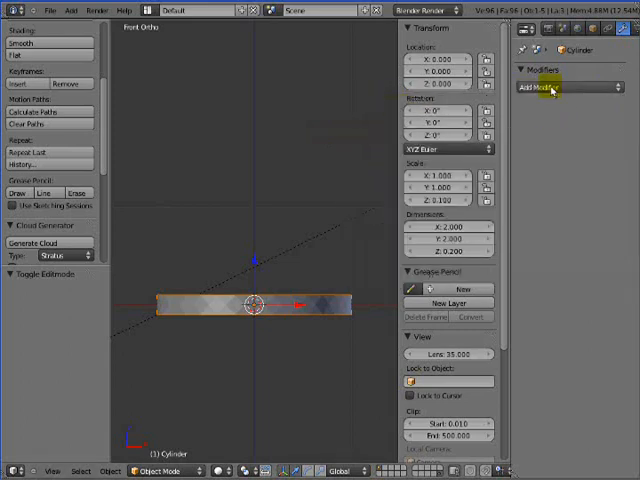
Add an Array modifier stacking the band upward and apply it.
click(553, 87)
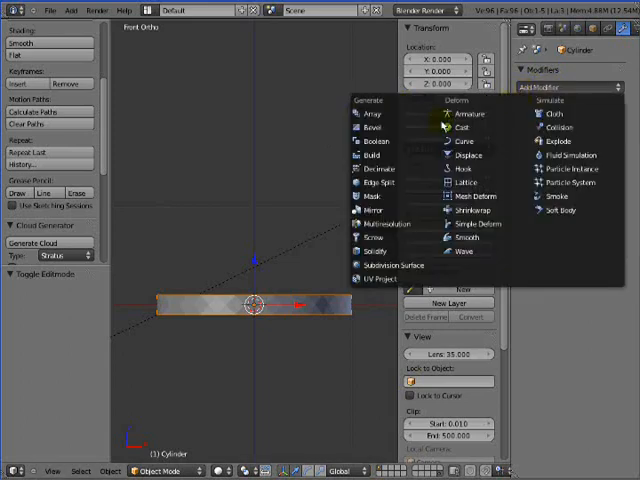
click(368, 113)
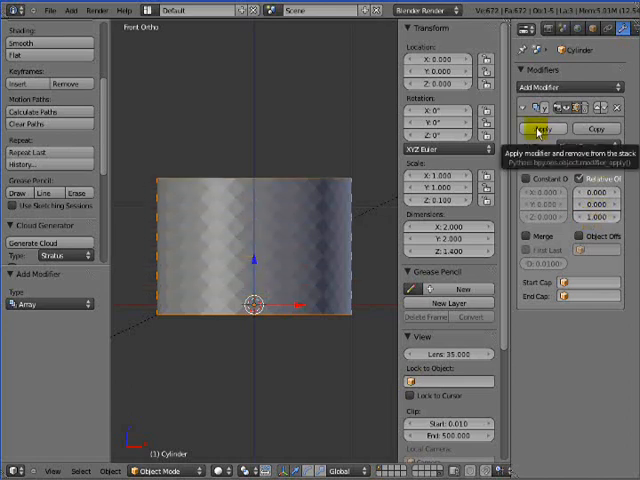
click(542, 128)
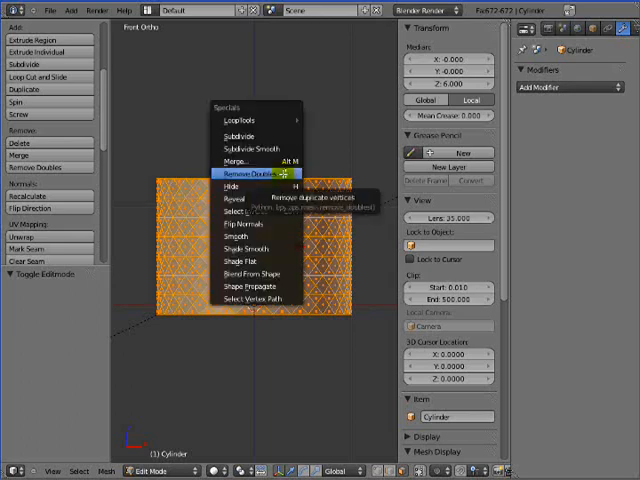
Remove doubles to merge the duplicate vertices between the stacked bands.
click(255, 174)
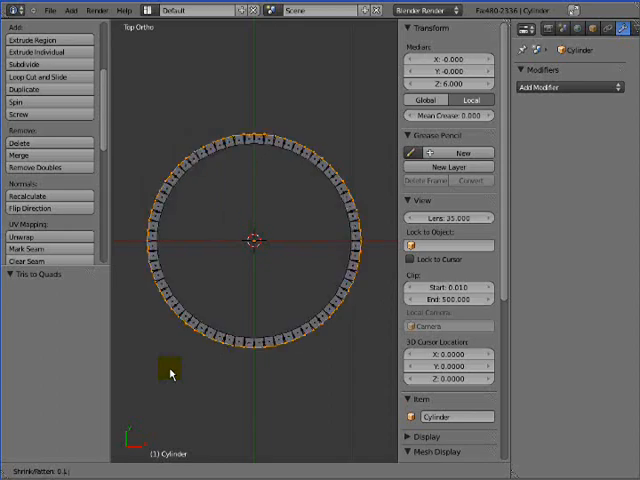
click(45, 51)
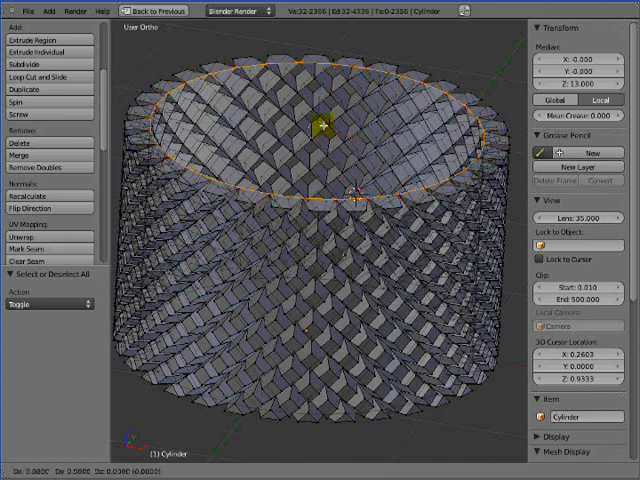
Select the top edge ring, extrude it and scale it inward to 0.902.
click(42, 40)
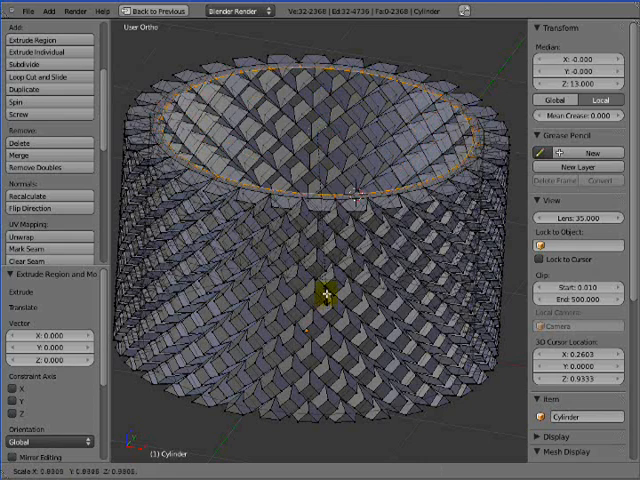
key(s)
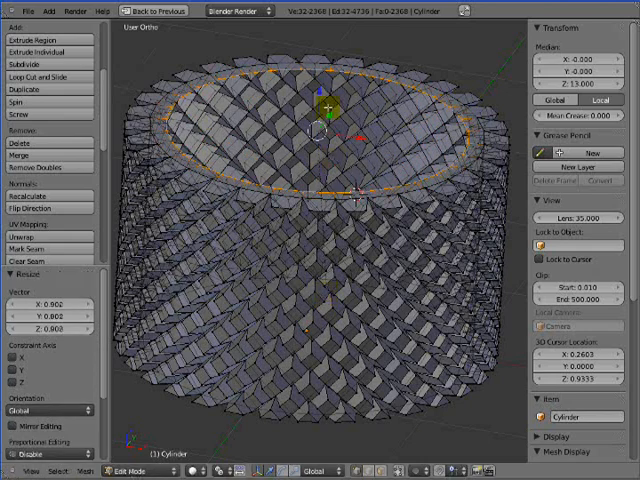